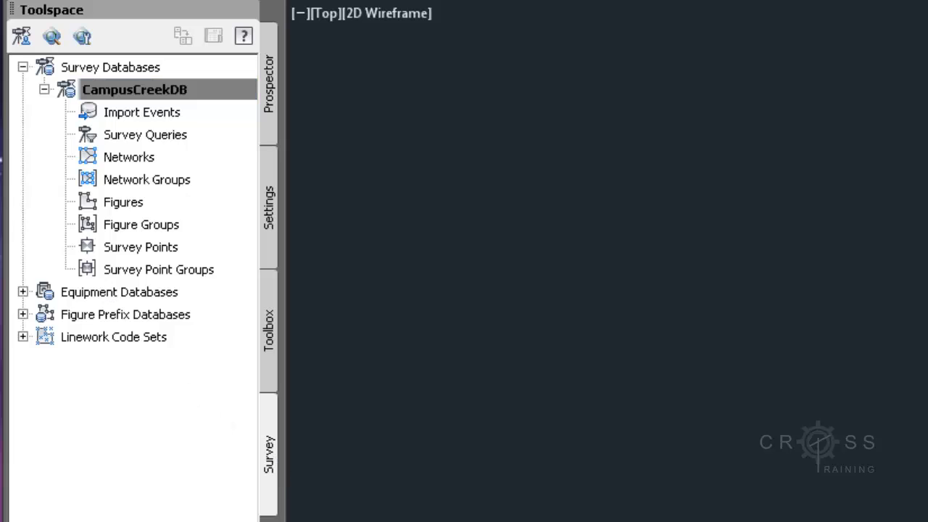
Step: Select the CampusCreekDB survey database and bring up its Survey User Settings
click(135, 90)
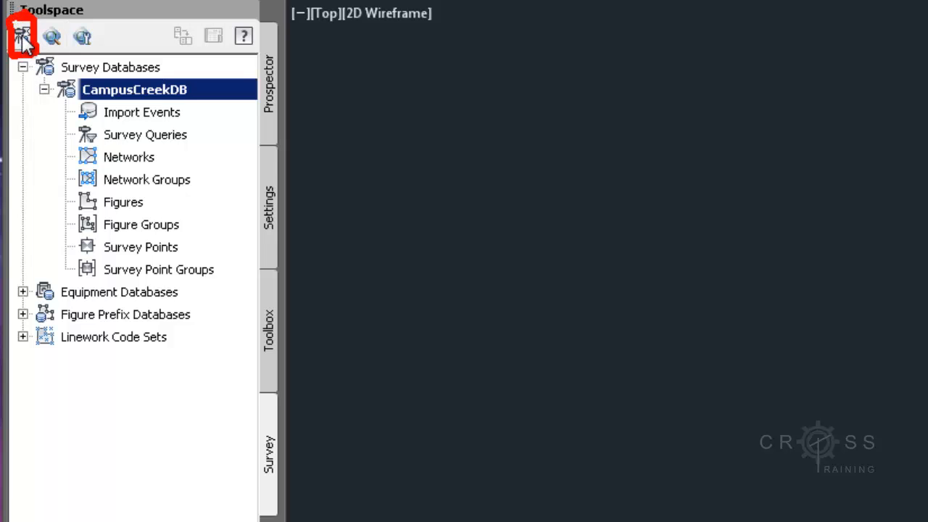
click(22, 37)
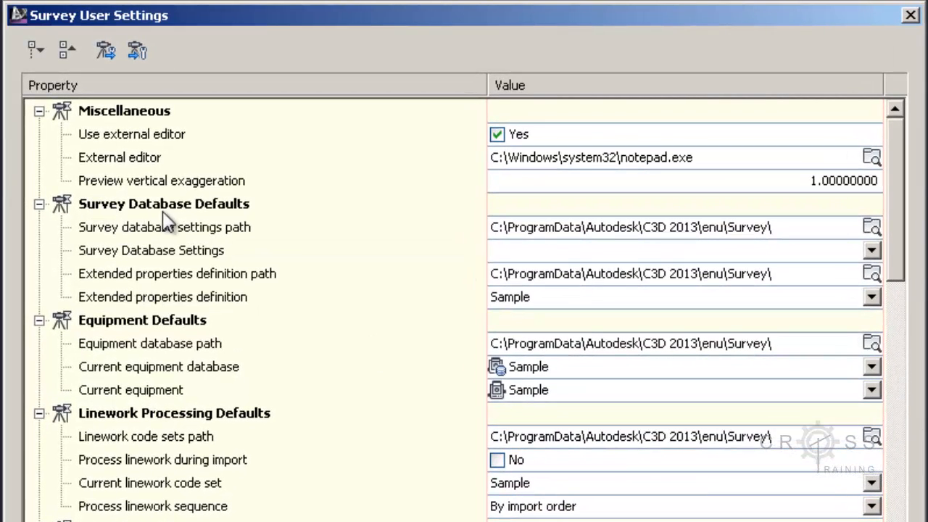
mouse_move(537, 250)
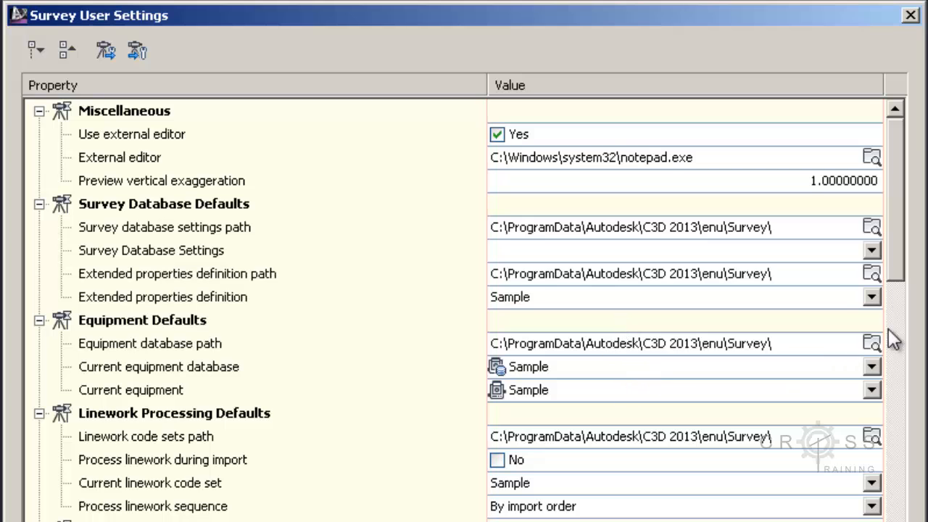
scroll(down, 3)
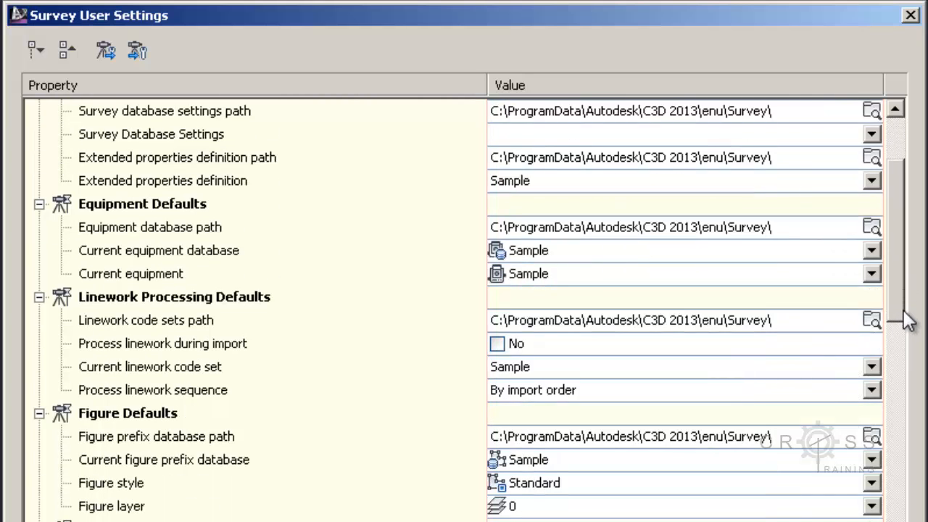
scroll(down, 3)
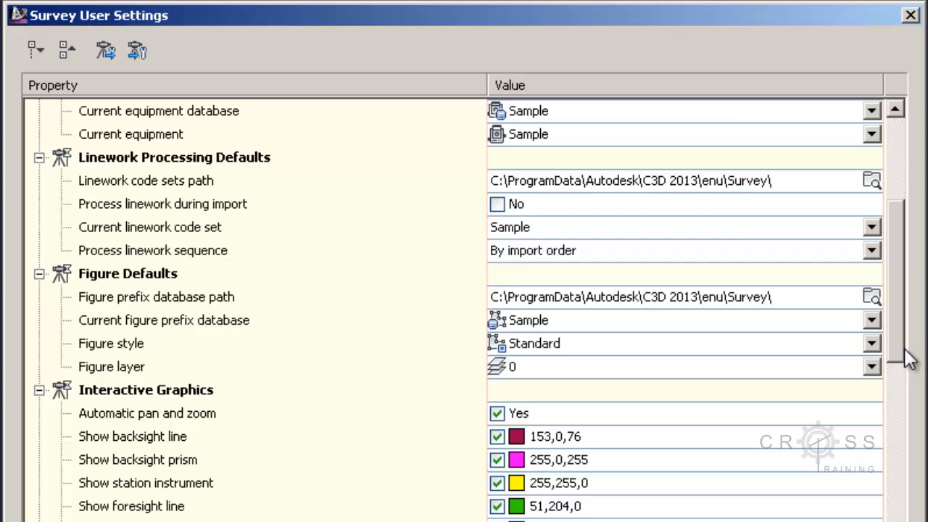
scroll(down, 3)
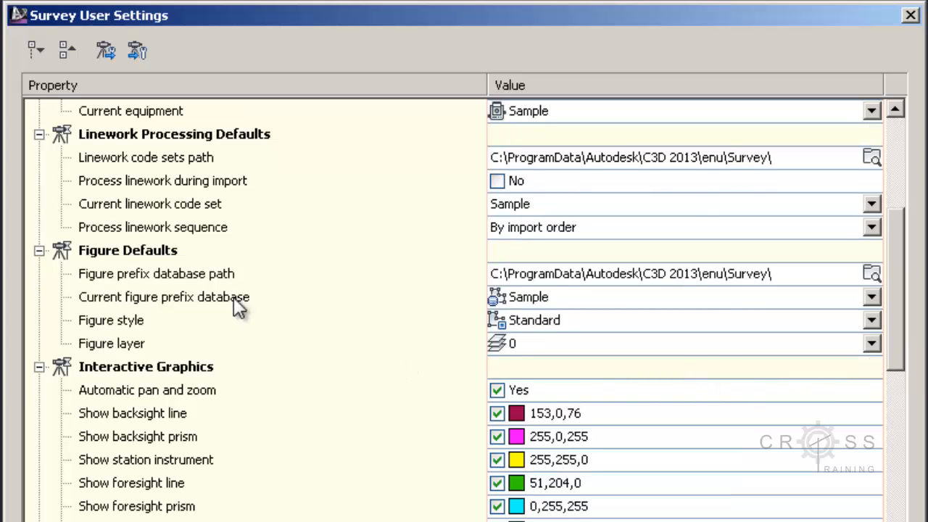
mouse_move(236, 297)
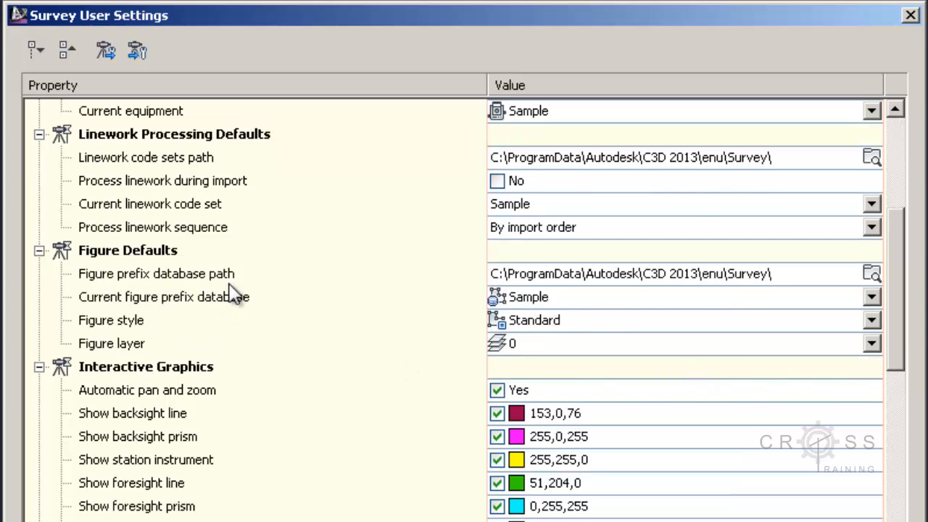
mouse_move(718, 279)
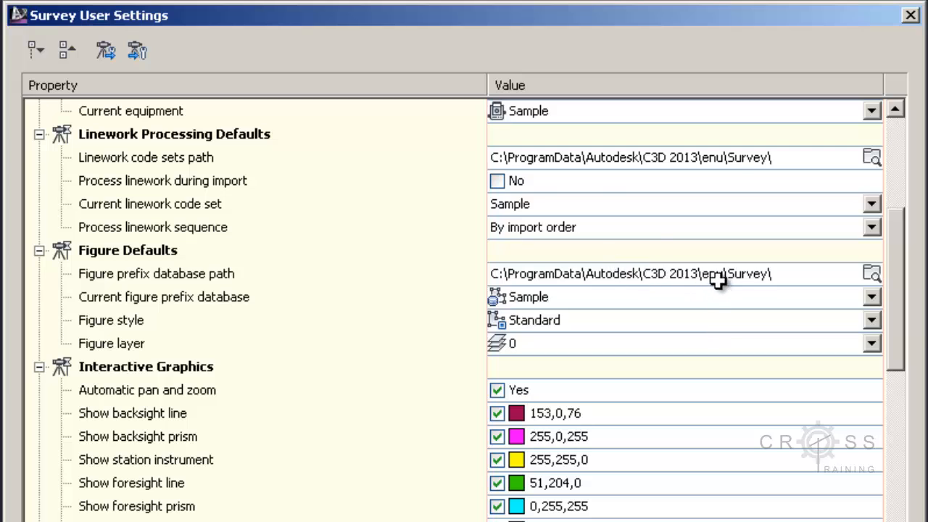
click(872, 273)
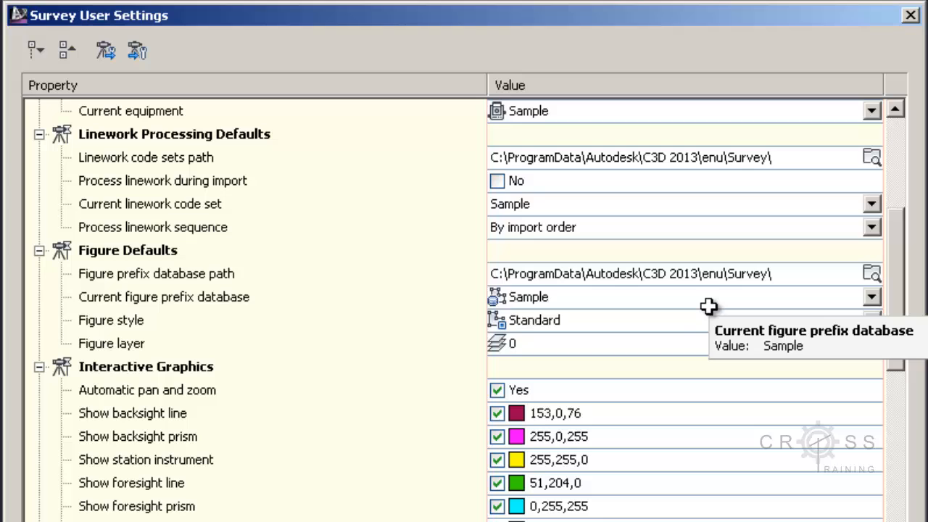
mouse_move(690, 283)
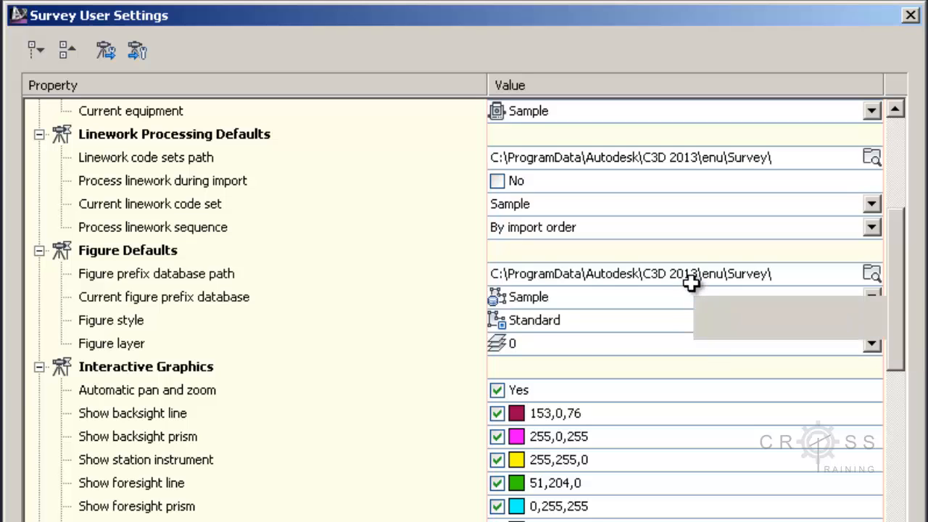
click(872, 273)
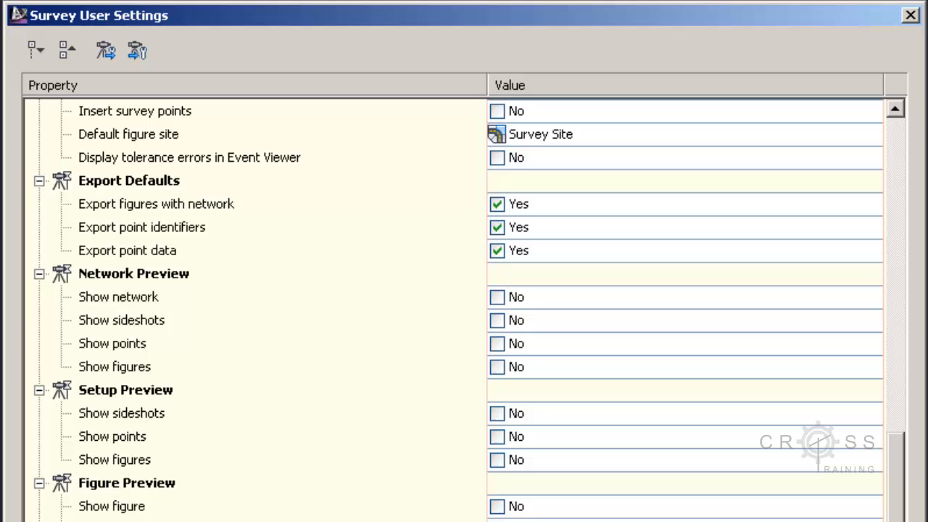
Step: Confirm the Survey User Settings with OK, returning to the drawing and CampusCreekDB tree
scroll(down, 3)
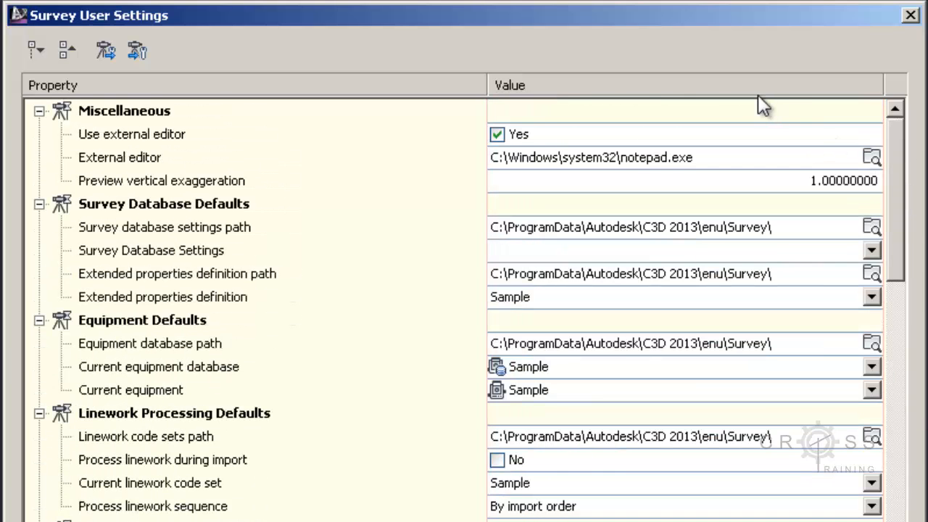
mouse_move(312, 148)
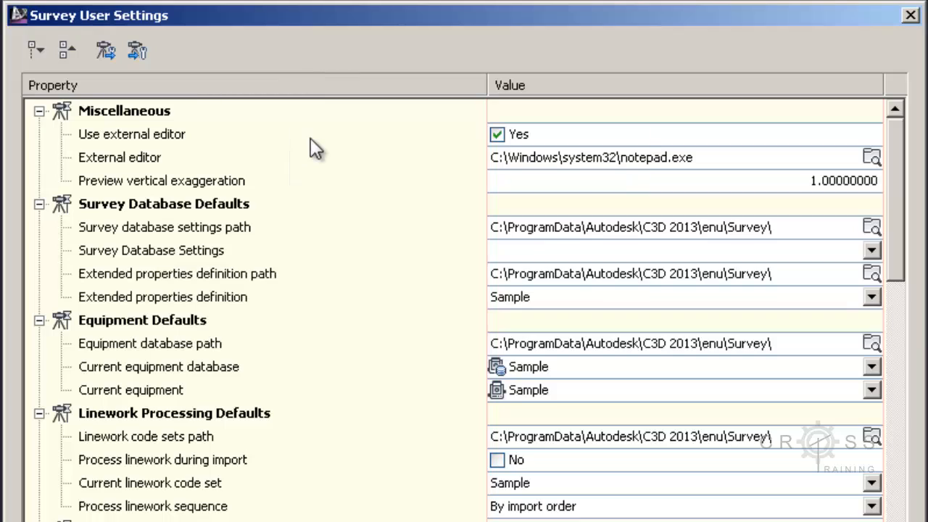
mouse_move(421, 26)
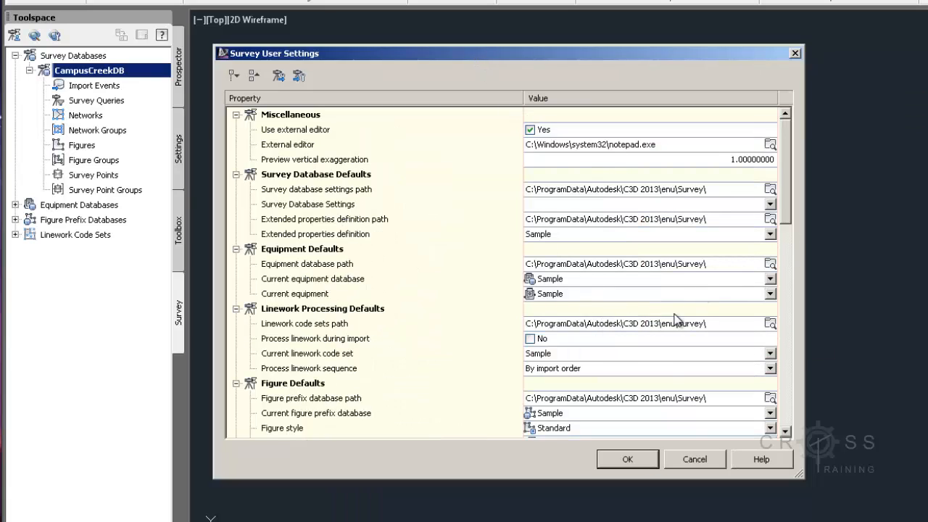
click(627, 459)
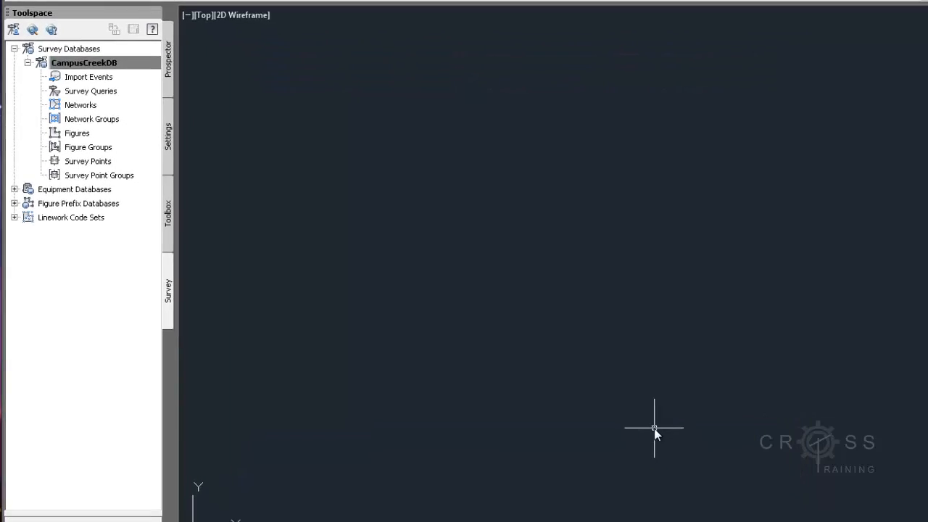